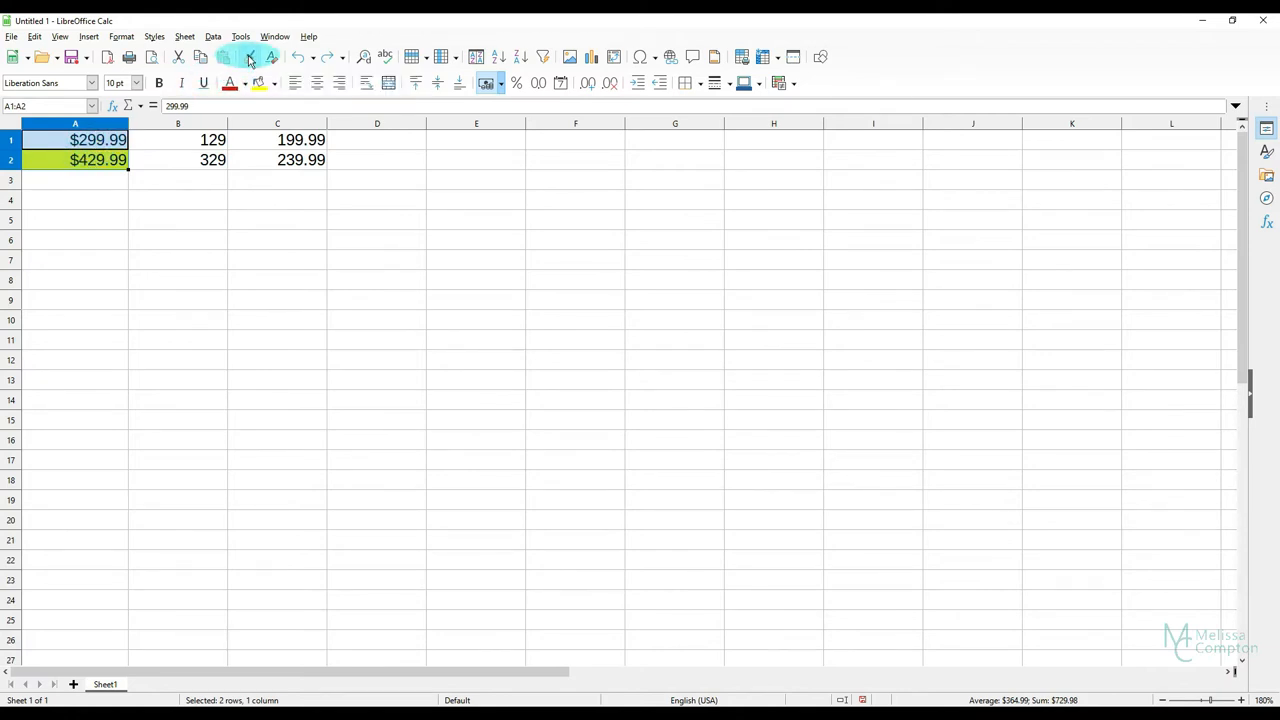
Step: Clone A1:A2's currency format and fill onto the price cells in column B
click(248, 56)
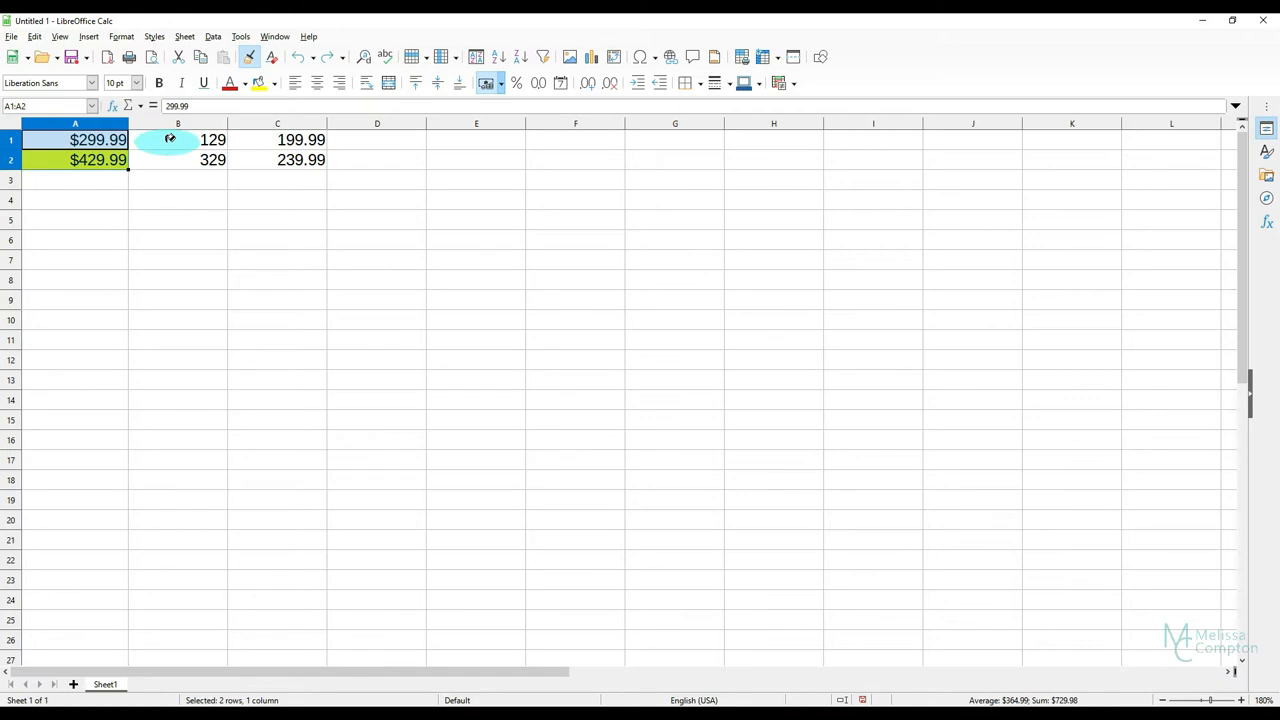
drag(178, 140, 276, 160)
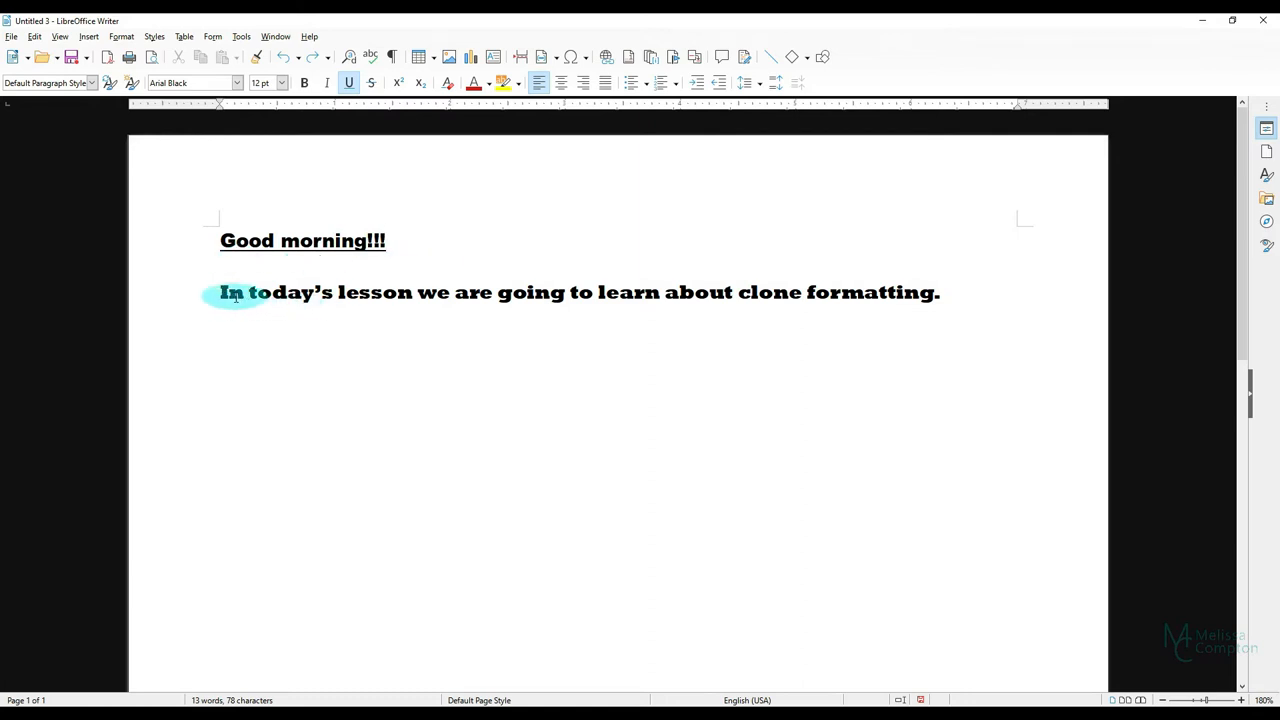
Step: Select the 'Good morning!!!' heading and pick up its underlined formatting with Clone Formatting
click(870, 416)
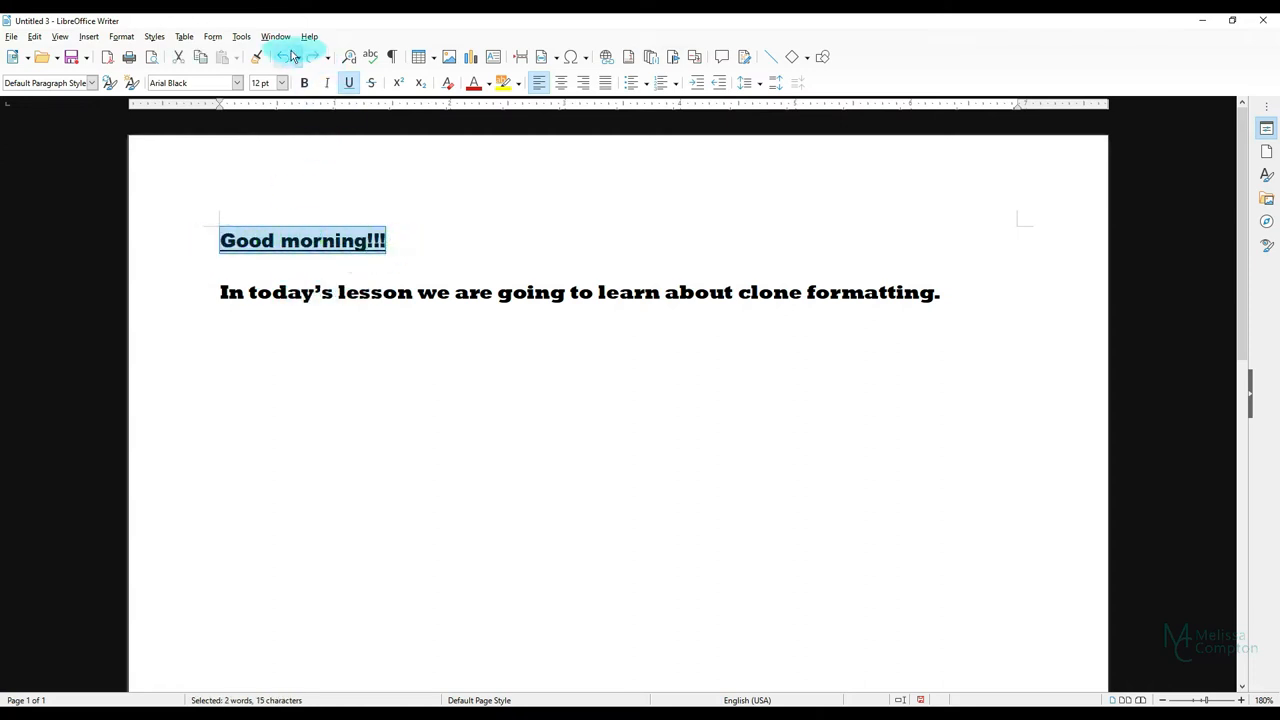
mouse_move(256, 56)
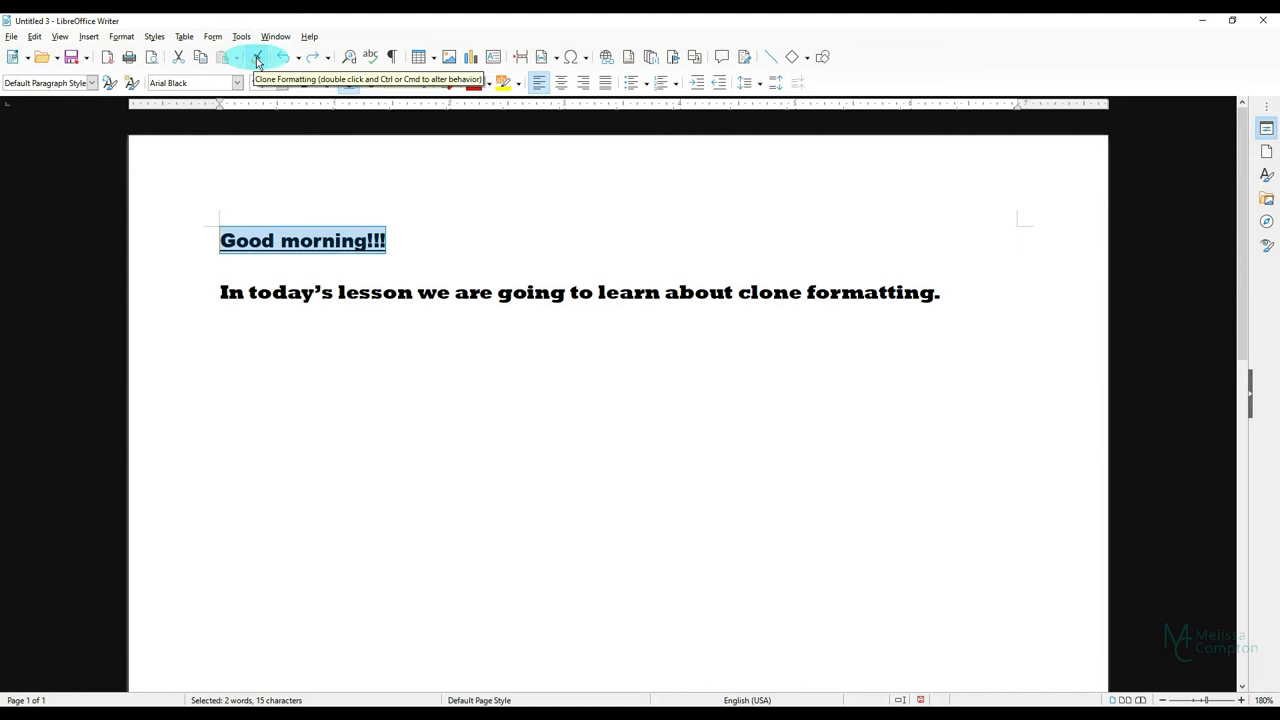
click(256, 56)
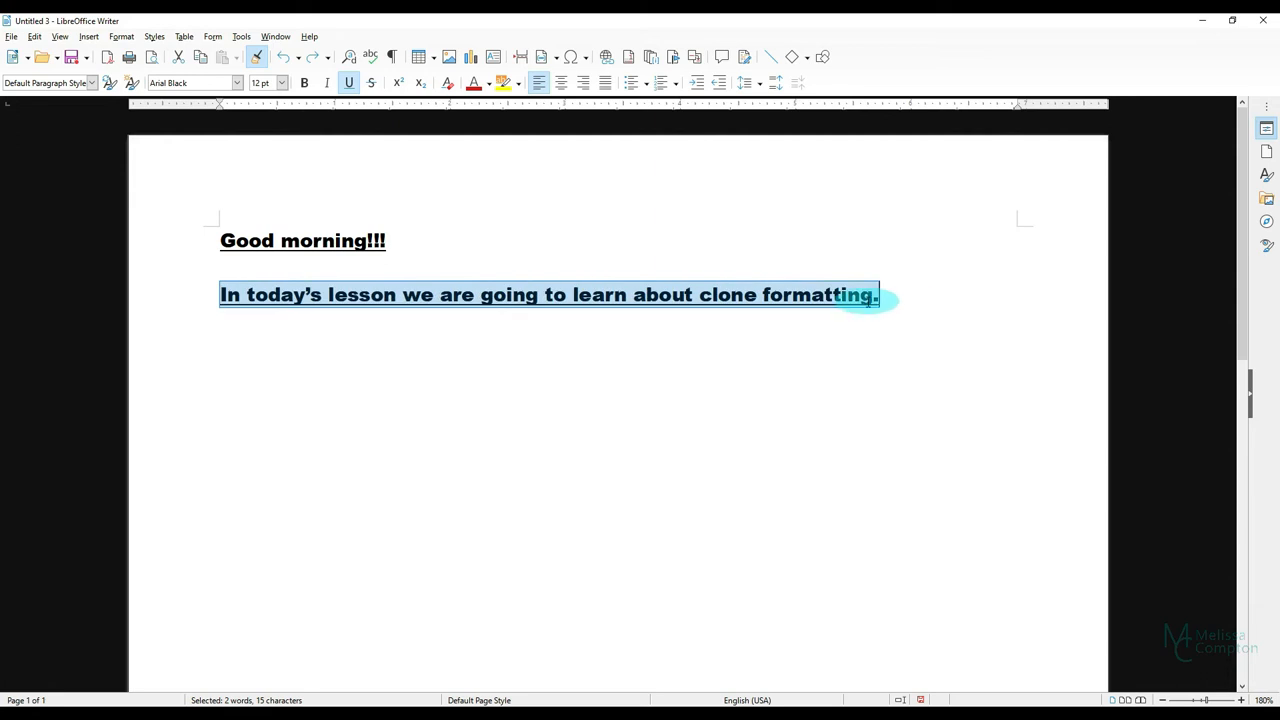
Step: Apply the heading's underlined formatting to the sentence about clone formatting
click(776, 364)
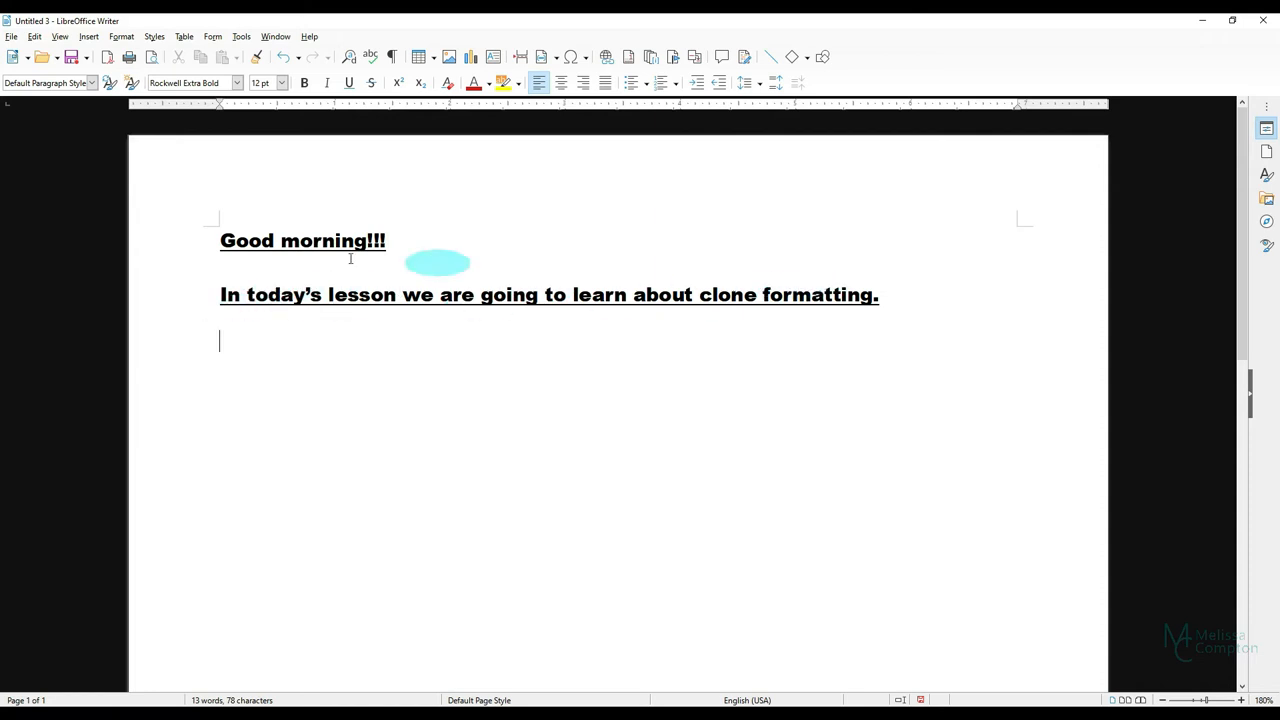
mouse_move(500, 408)
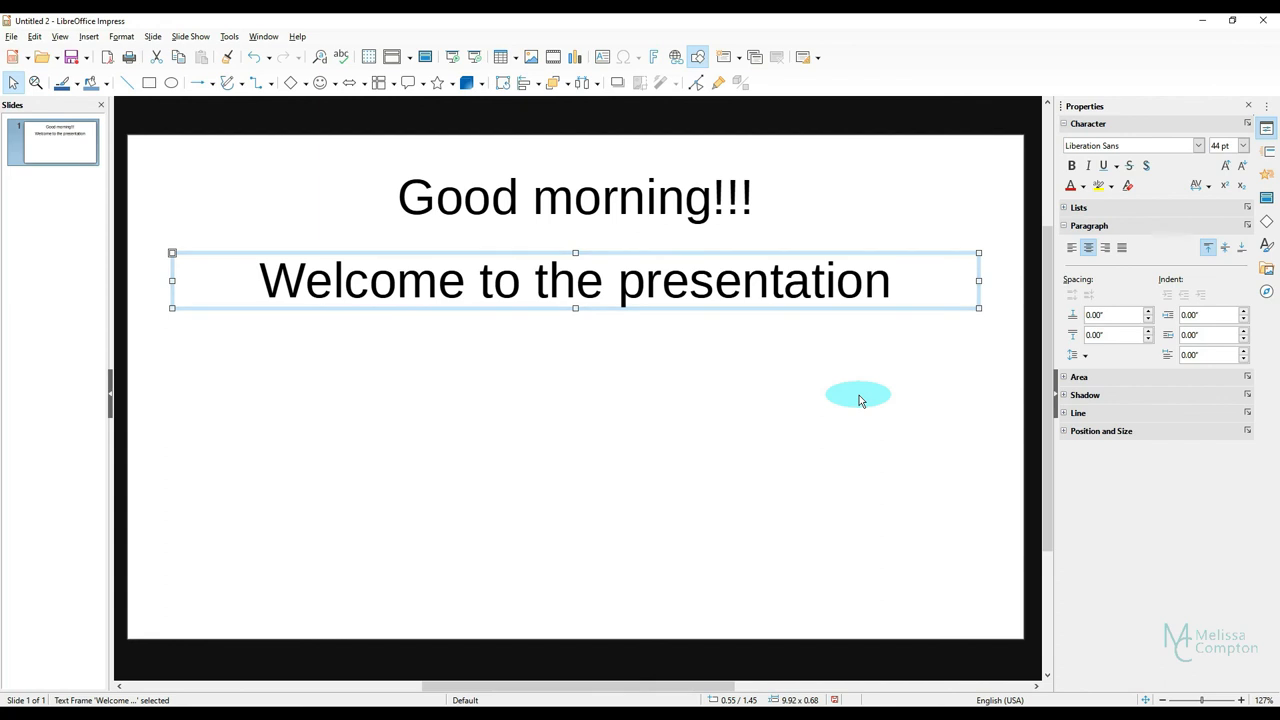
mouse_move(860, 414)
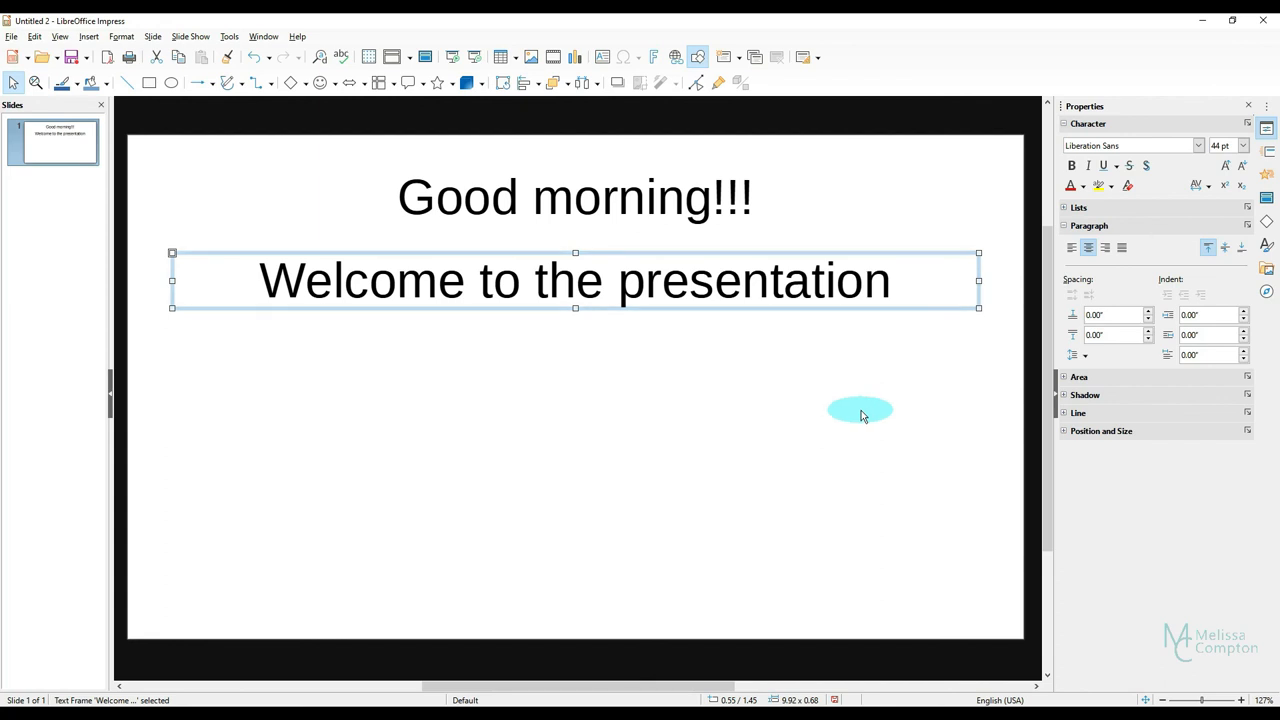